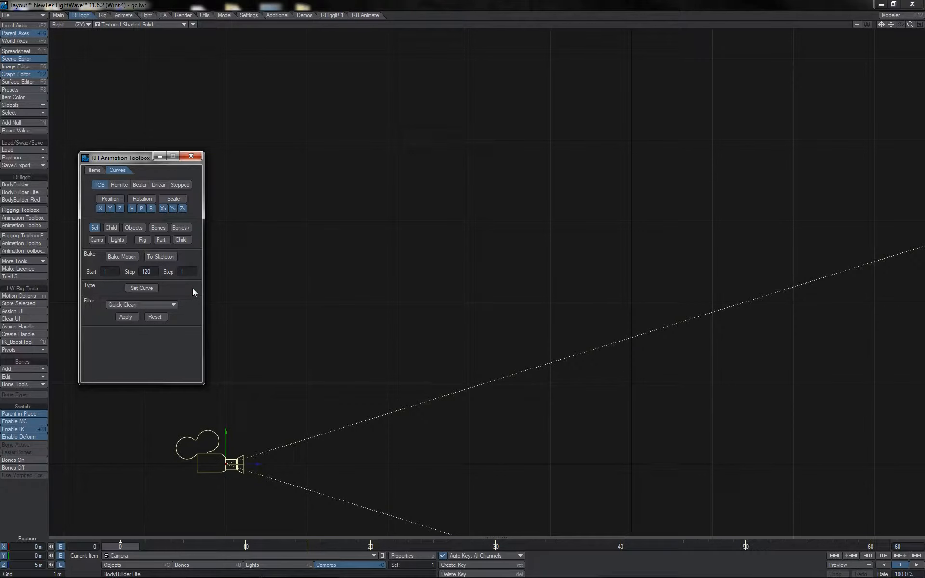
# Step: Show the camera's position and rotation curves in the Graph Editor and move to frame 37
pyautogui.click(119, 209)
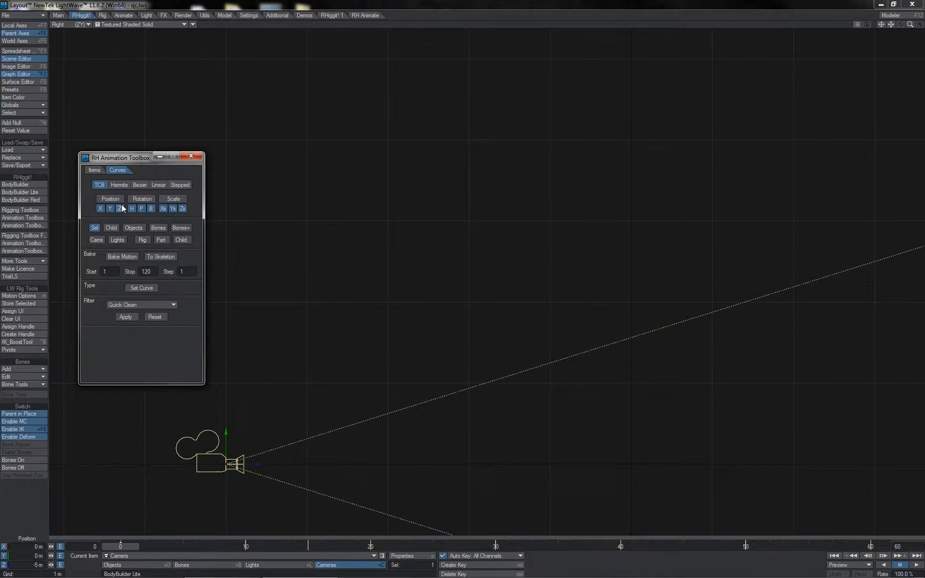
pyautogui.click(171, 199)
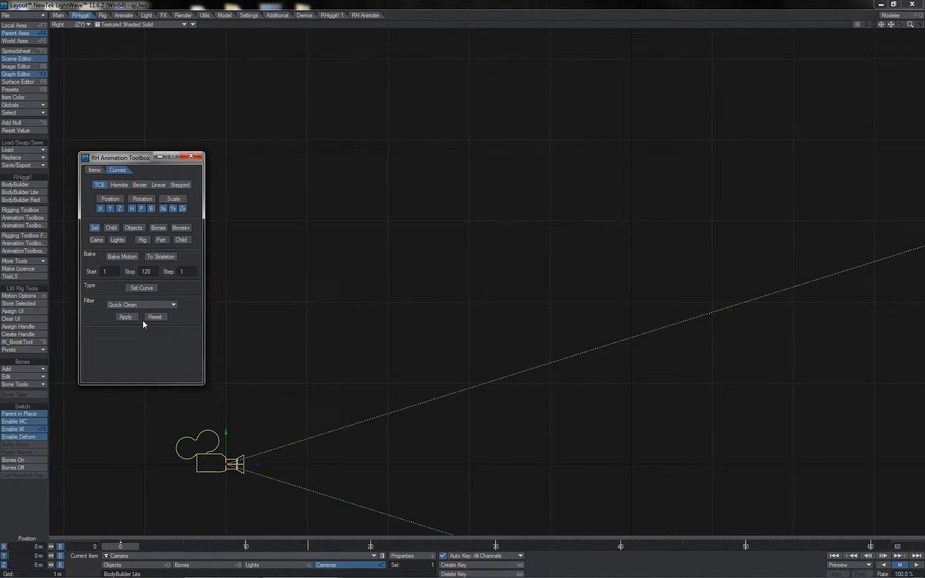
pyautogui.moveTo(153, 329)
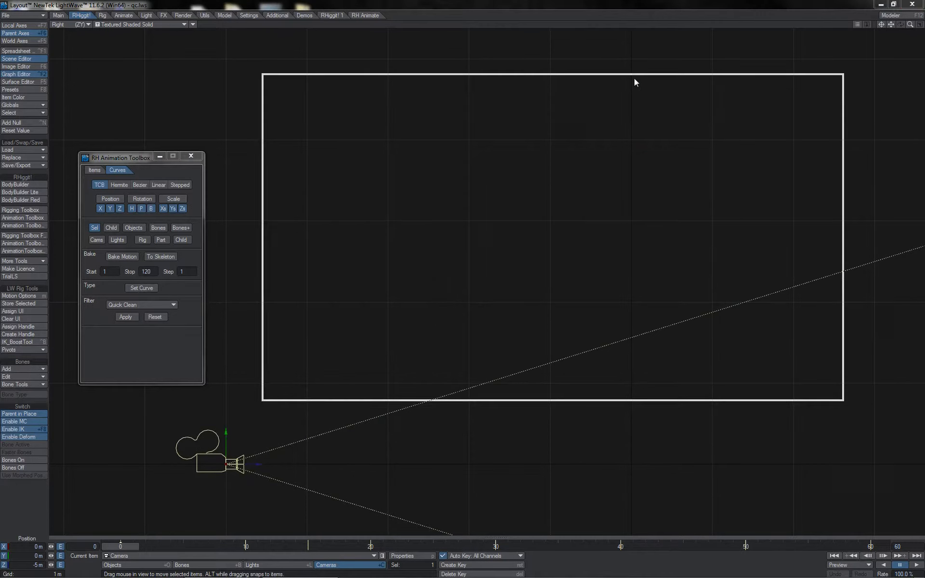
pyautogui.click(17, 74)
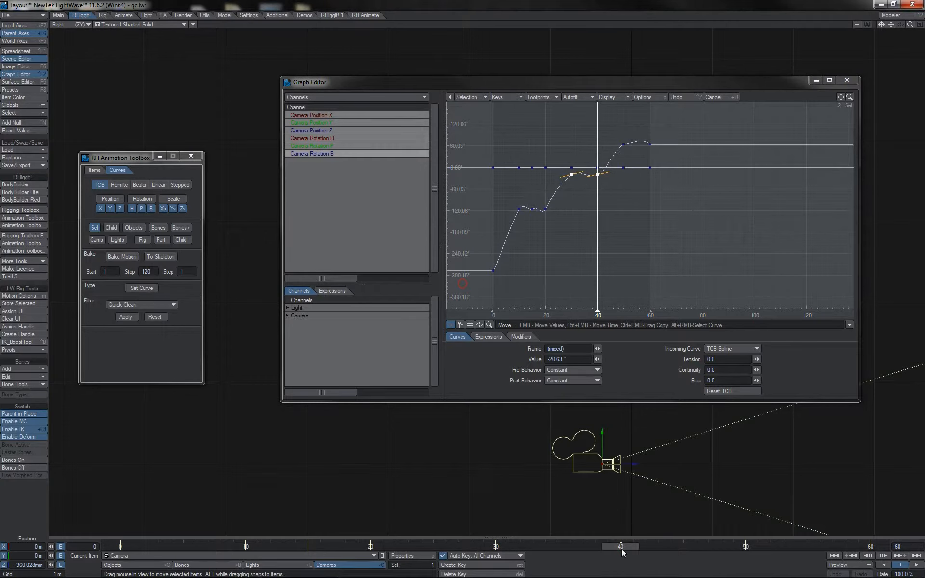
pyautogui.moveTo(621, 546); pyautogui.dragTo(578, 546)
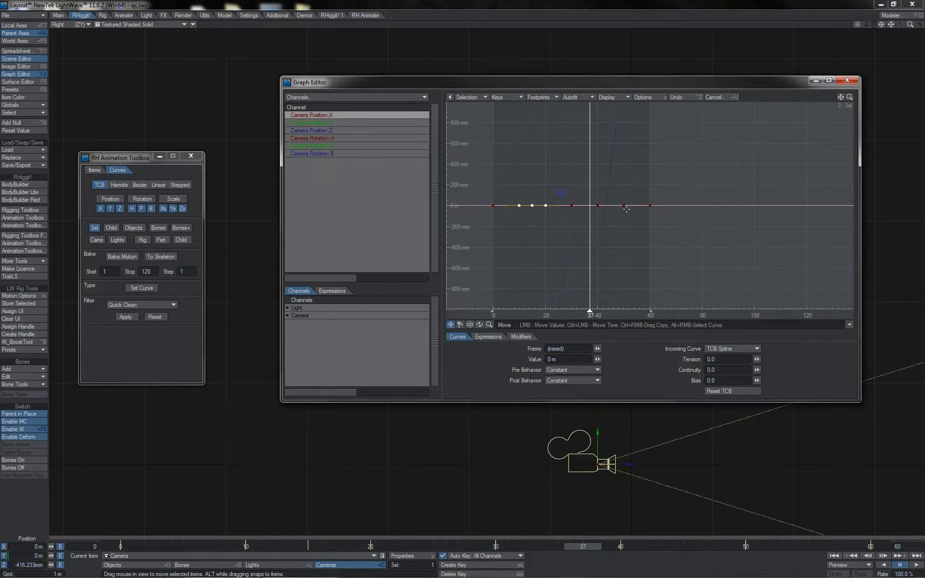
# Step: Select all the camera channels to reveal the Position Z curve's cluttered keys between frames 10 and 20
pyautogui.click(311, 130)
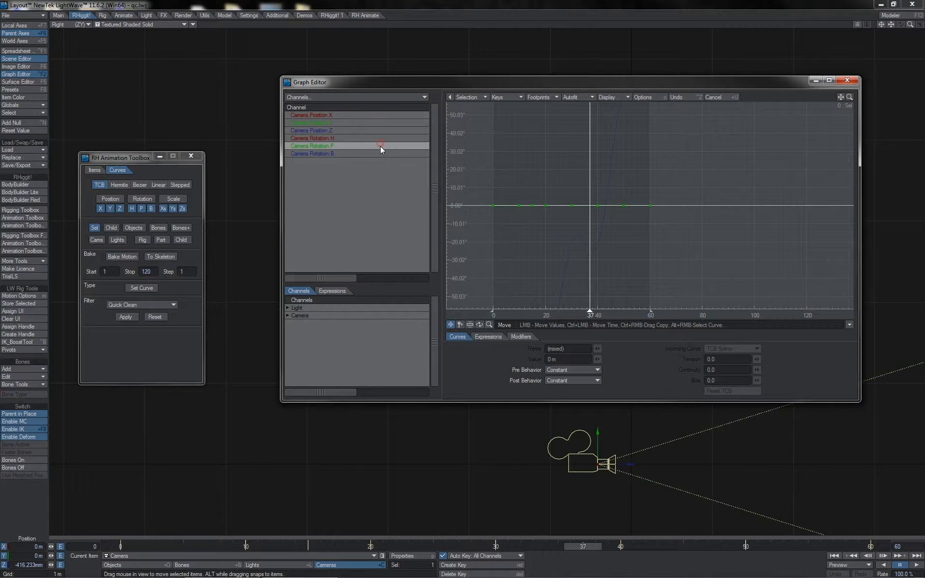
pyautogui.click(311, 130)
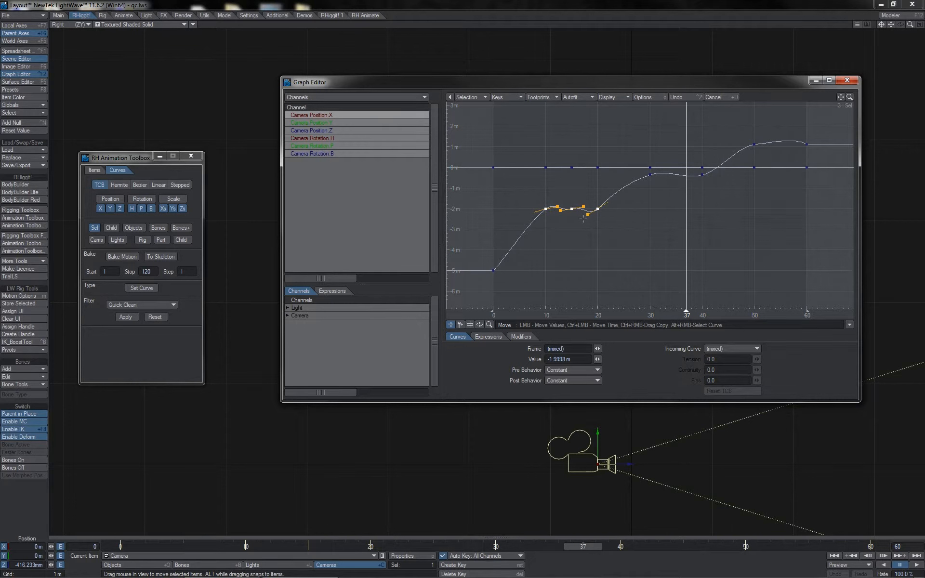
pyautogui.moveTo(583, 546); pyautogui.dragTo(306, 546)
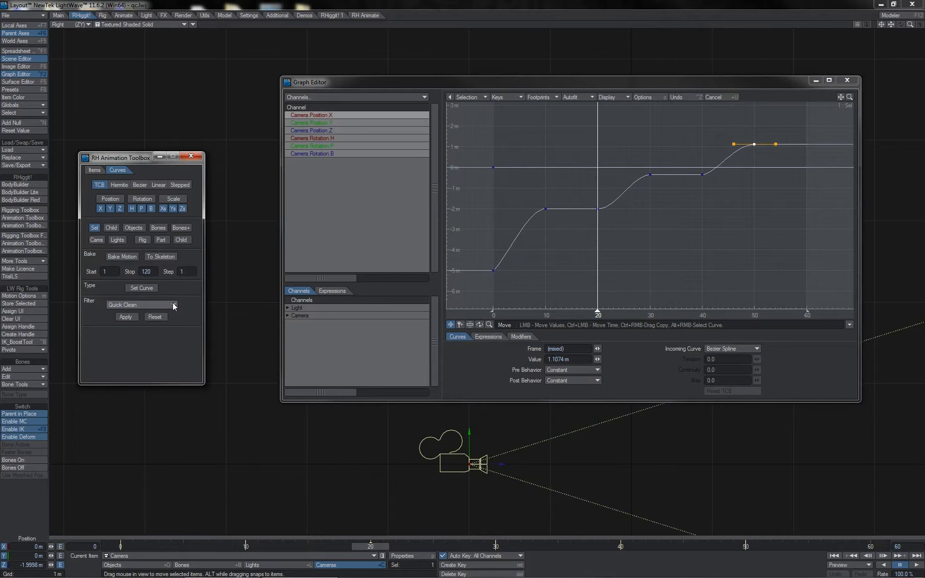
pyautogui.moveTo(520, 160); pyautogui.dragTo(566, 184)
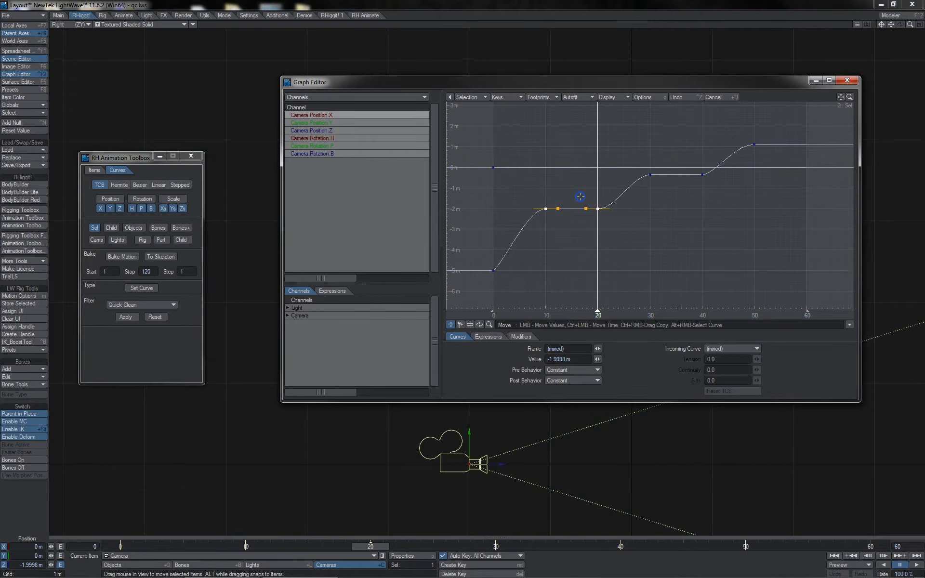
pyautogui.click(731, 347)
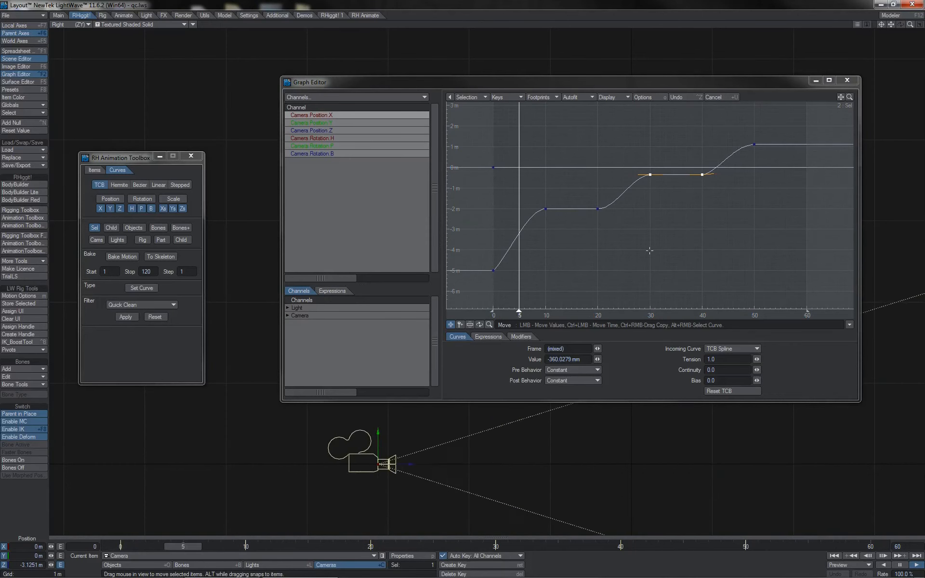
# Step: Scrub the Graph Editor time slider to about frame 52 over the camera's cleaned flat holds
pyautogui.moveTo(184, 546); pyautogui.dragTo(770, 546)
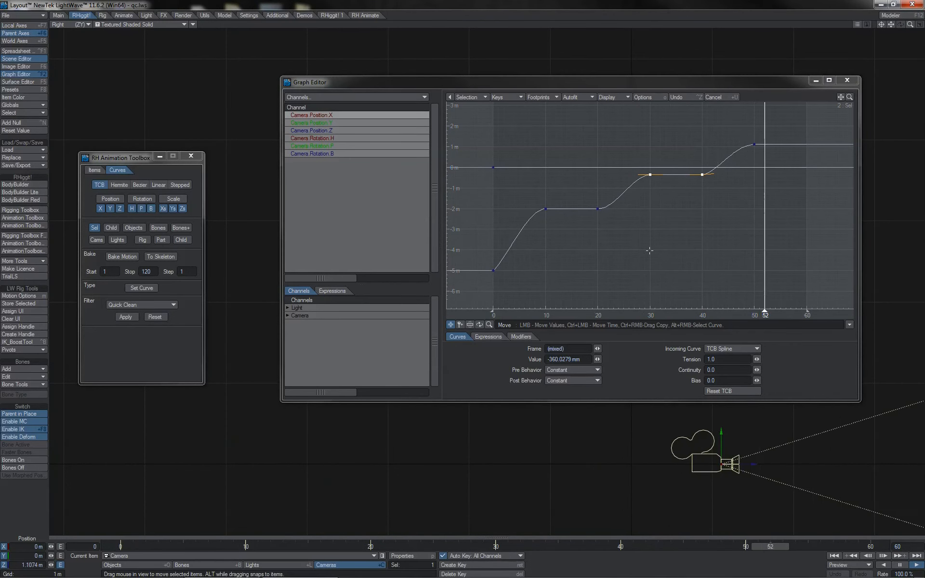